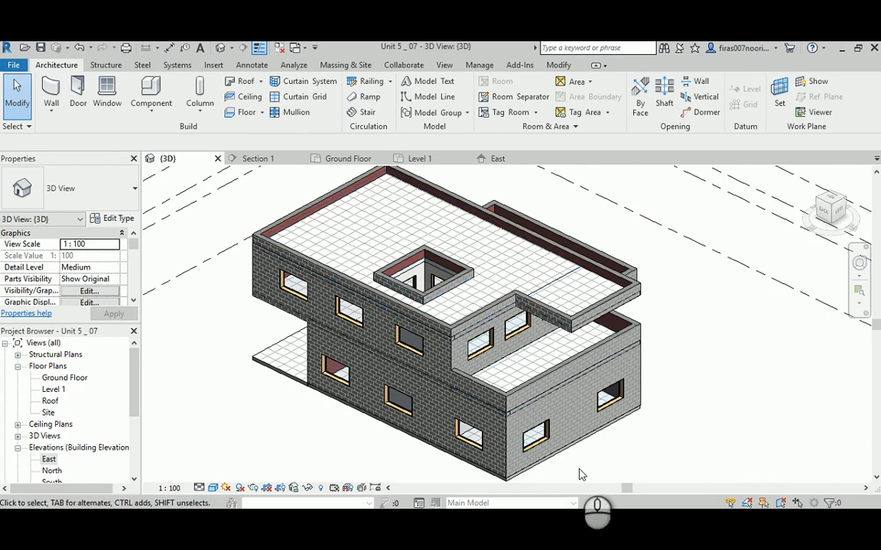
pyautogui.moveTo(659, 378)
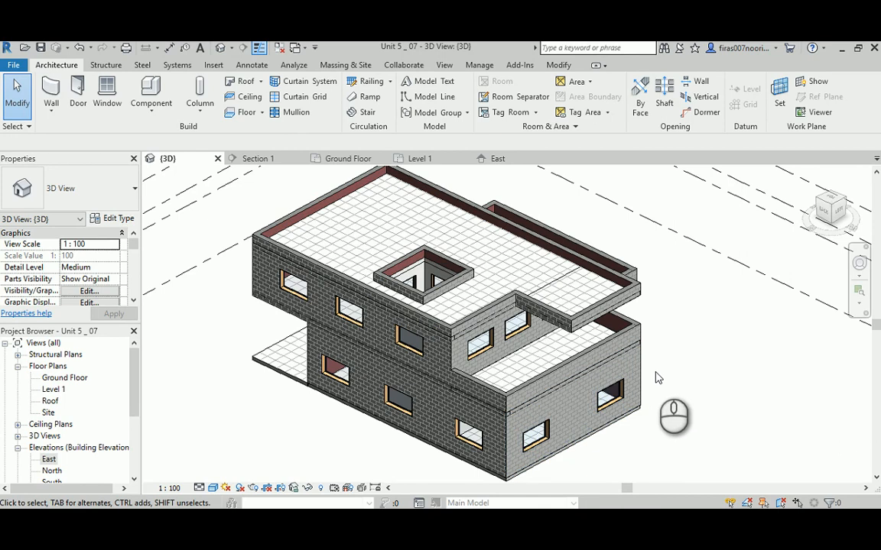
# Switch to the Ground Floor plan and start the Door tool with the single-flush type.
pyautogui.click(413, 340)
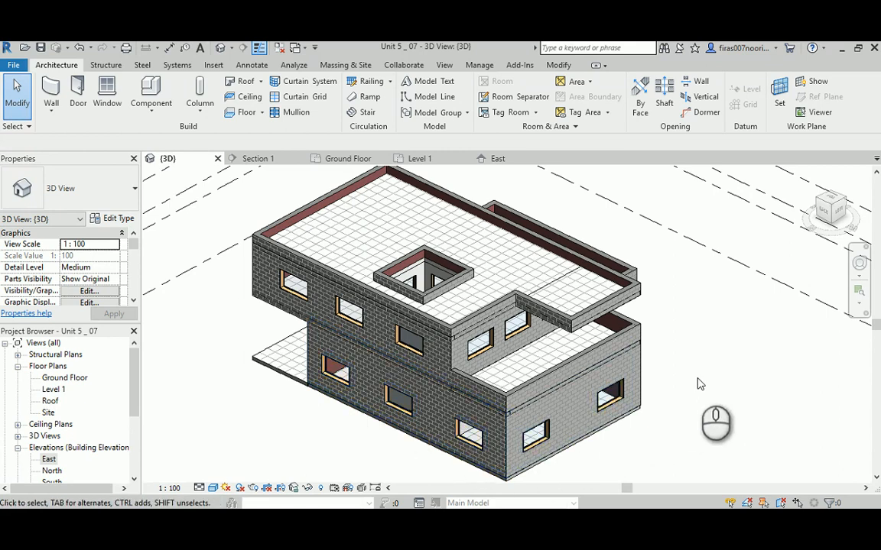
pyautogui.moveTo(694, 373)
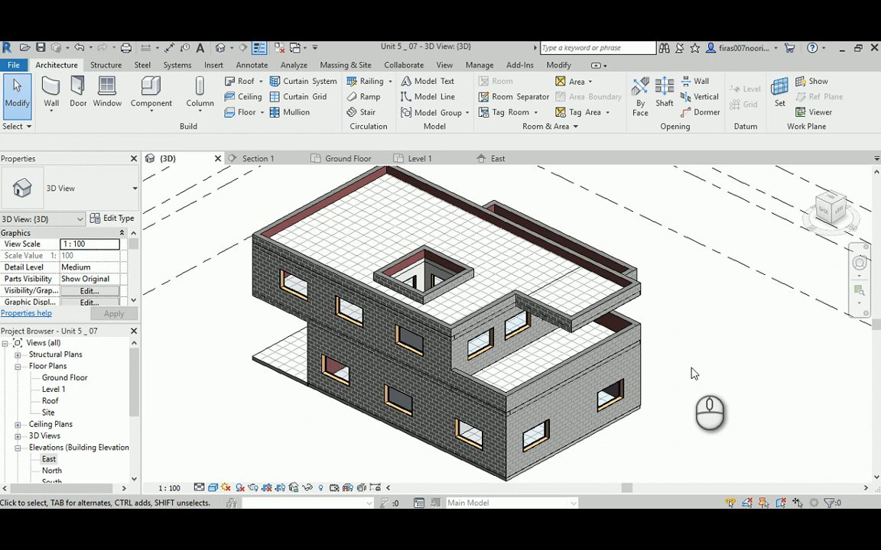
pyautogui.moveTo(680, 374)
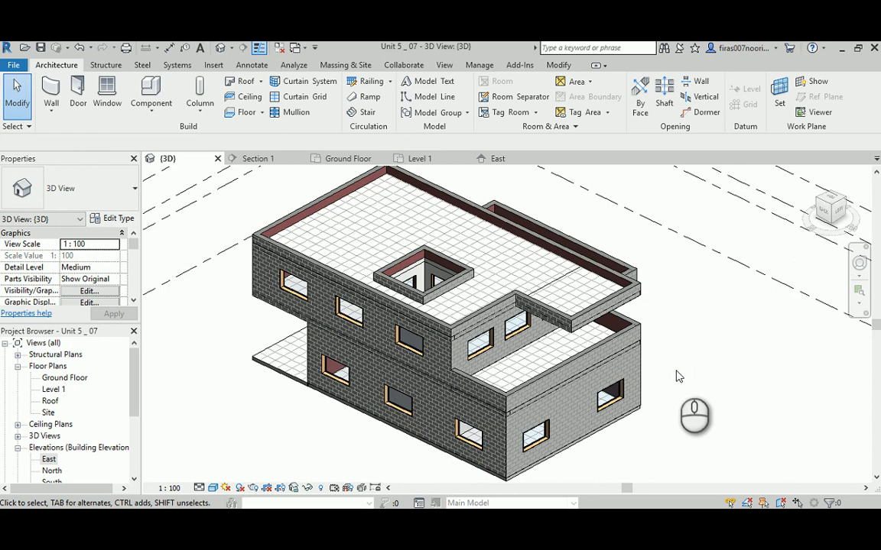
pyautogui.moveTo(84, 382)
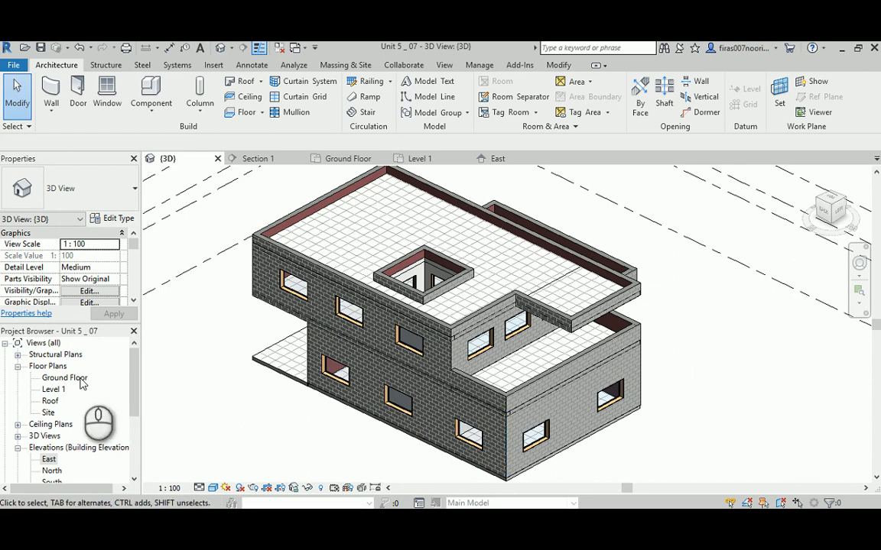
pyautogui.doubleClick(64, 378)
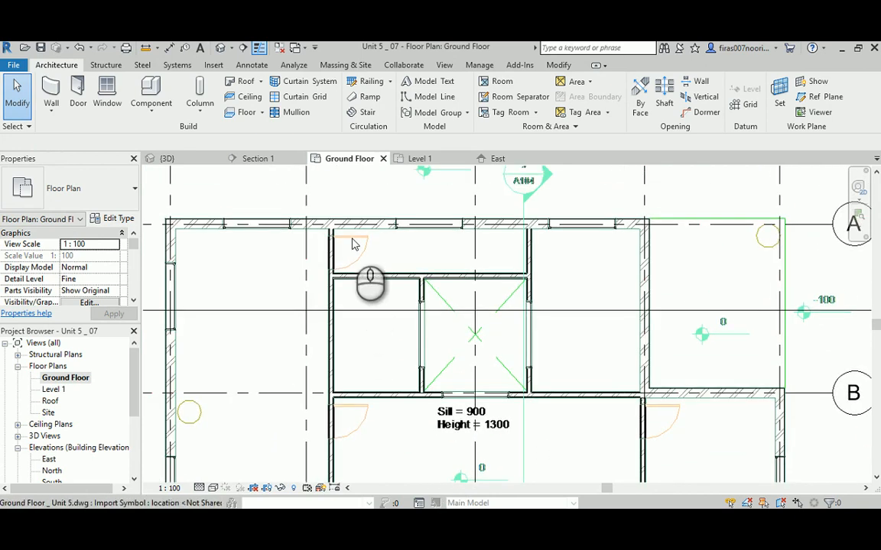
pyautogui.click(77, 92)
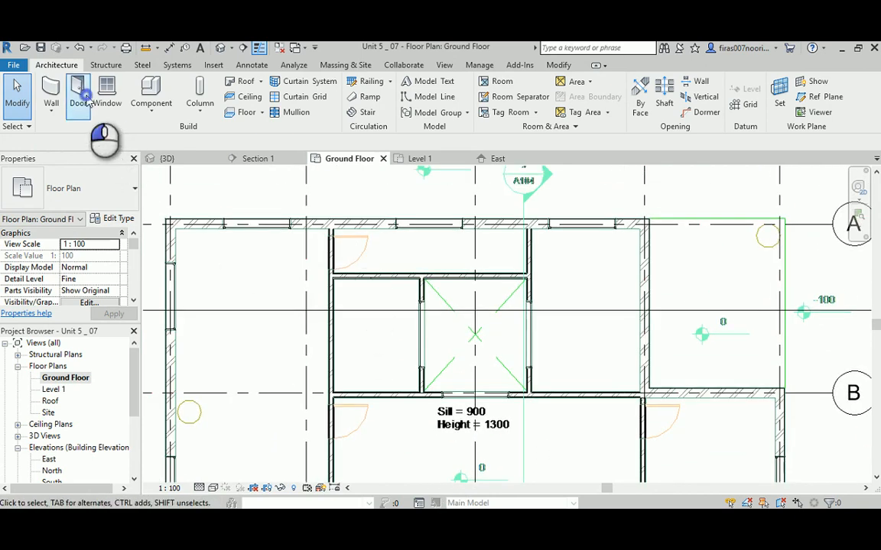
pyautogui.click(78, 92)
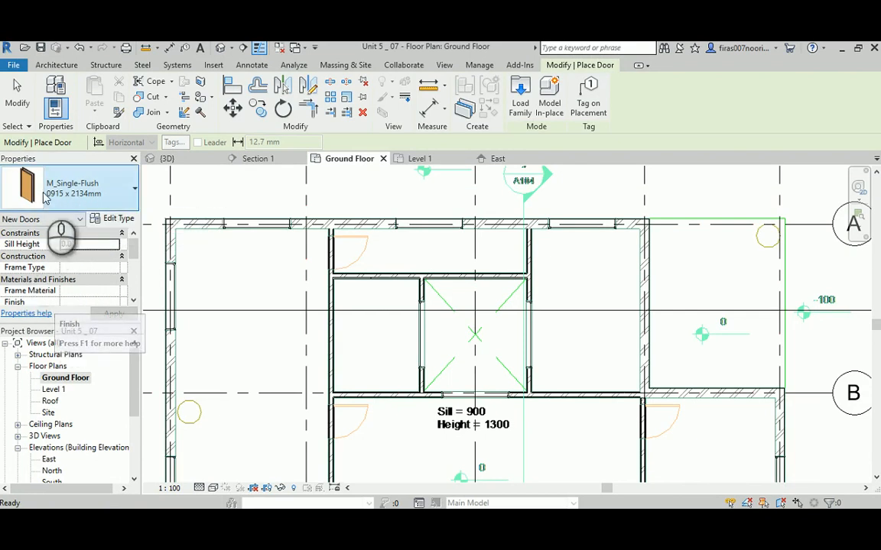
# Duplicate the single-flush door as type 1000x2200, width 1000 and height 2200.
pyautogui.click(116, 219)
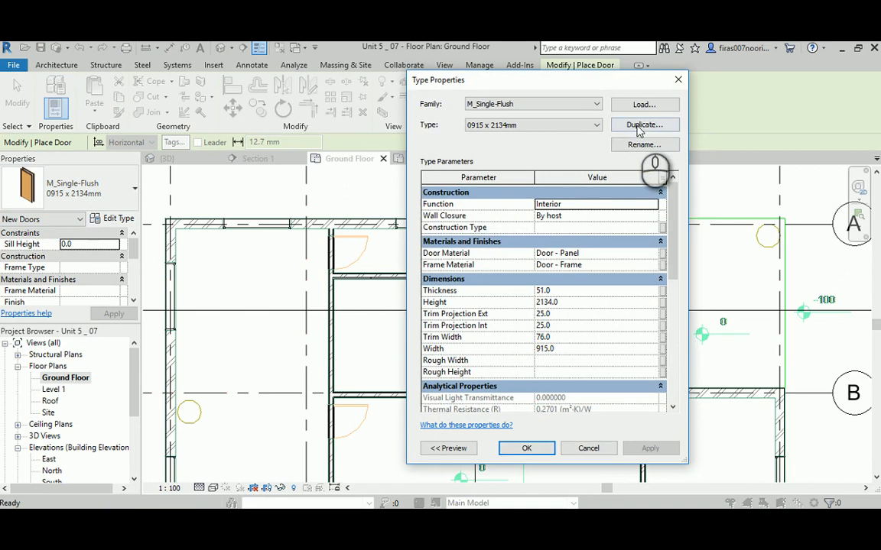
pyautogui.click(643, 124)
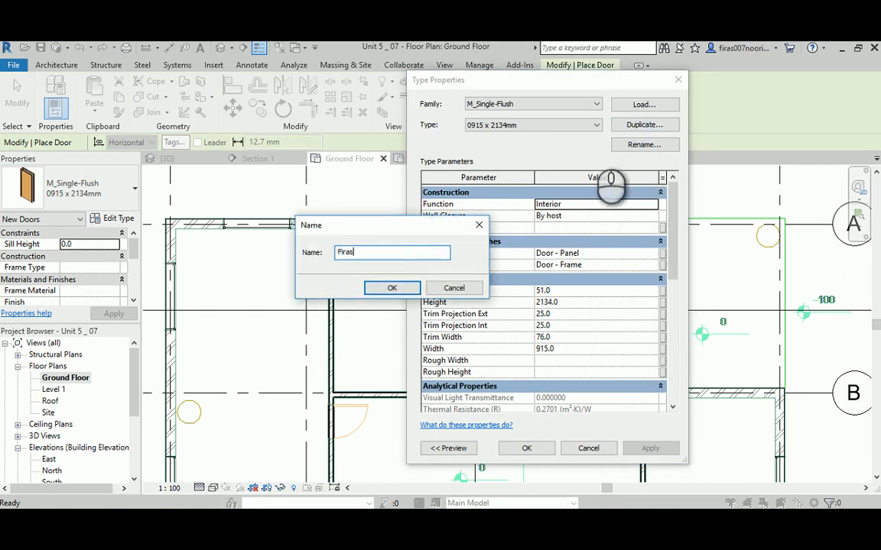
pyautogui.write('1000x')
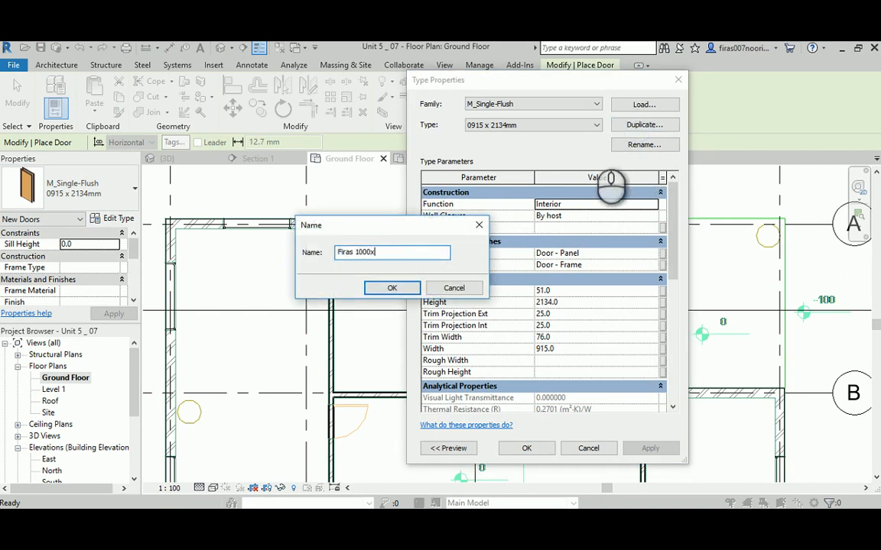
pyautogui.write('2200')
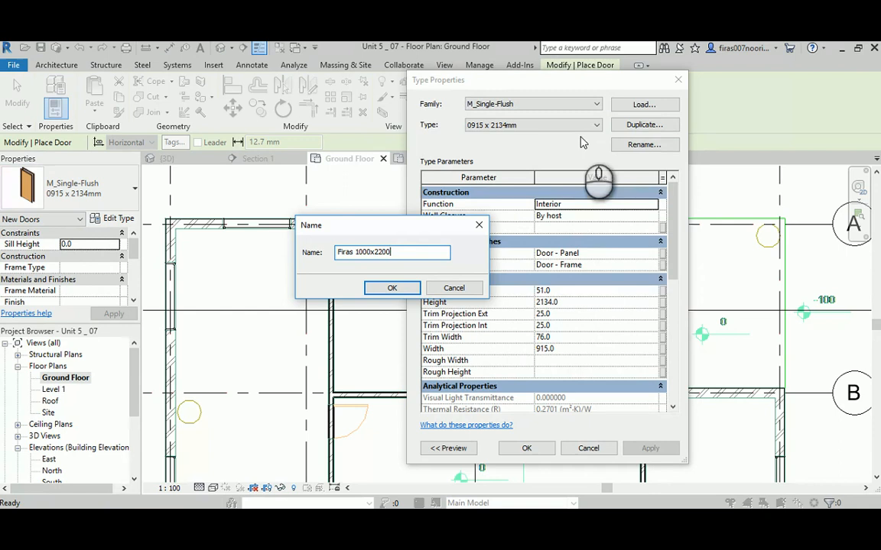
pyautogui.click(392, 287)
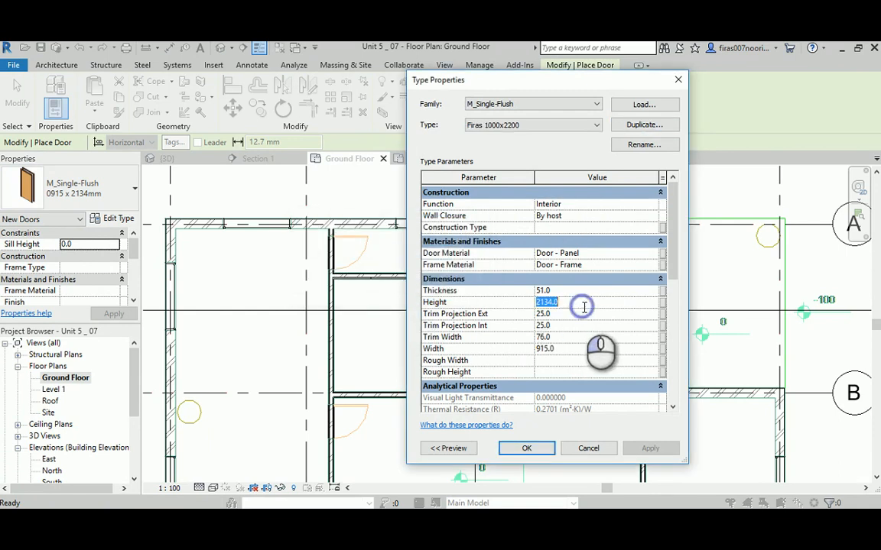
pyautogui.write('2200')
pyautogui.click(596, 349)
pyautogui.write('1000')
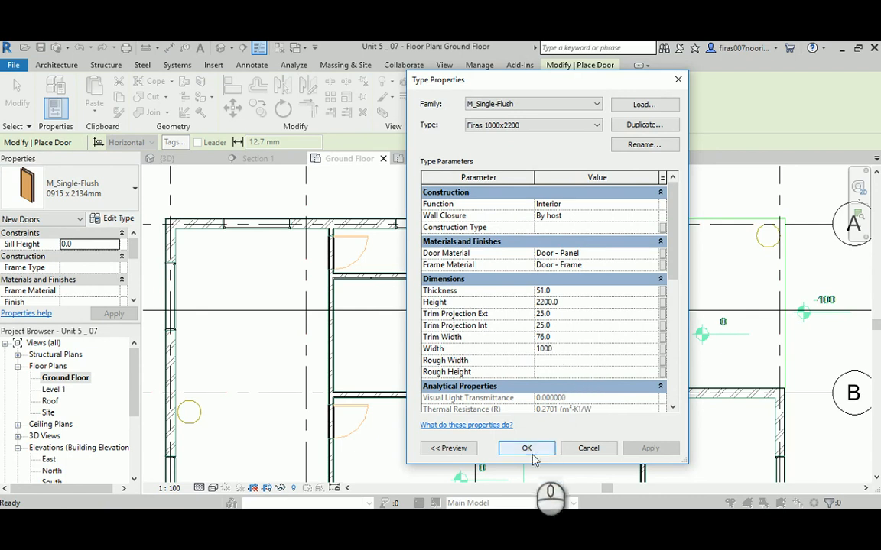
pyautogui.click(526, 448)
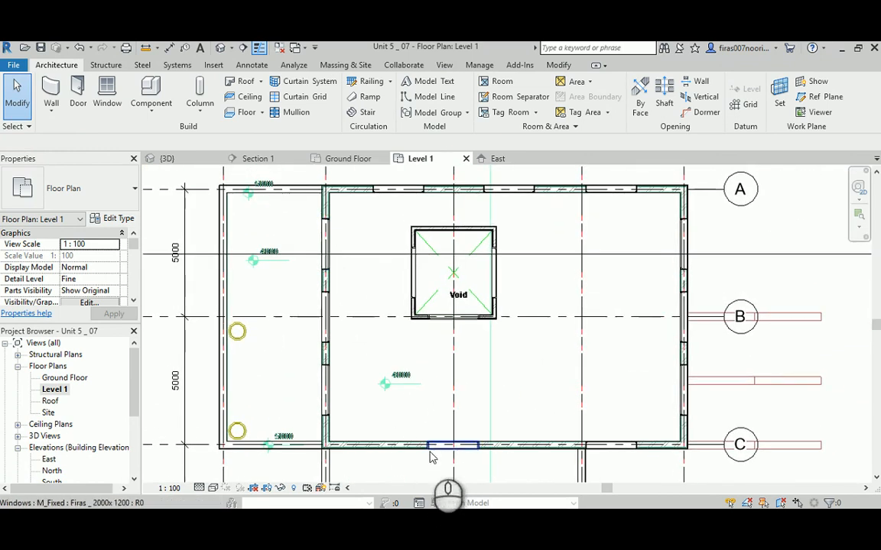
# Zoom in on the Level 1 exterior wall holding the 2000 × 1200 fixed window.
pyautogui.scroll(3)
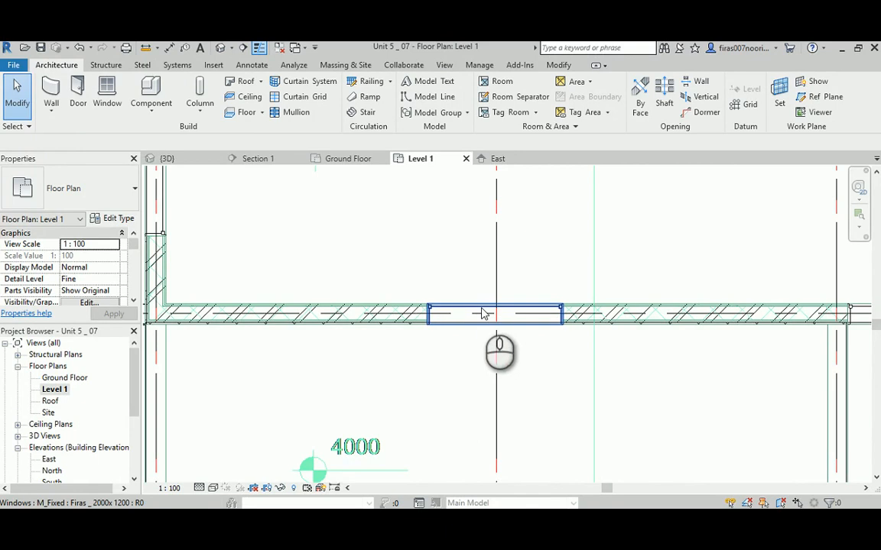
pyautogui.moveTo(468, 309)
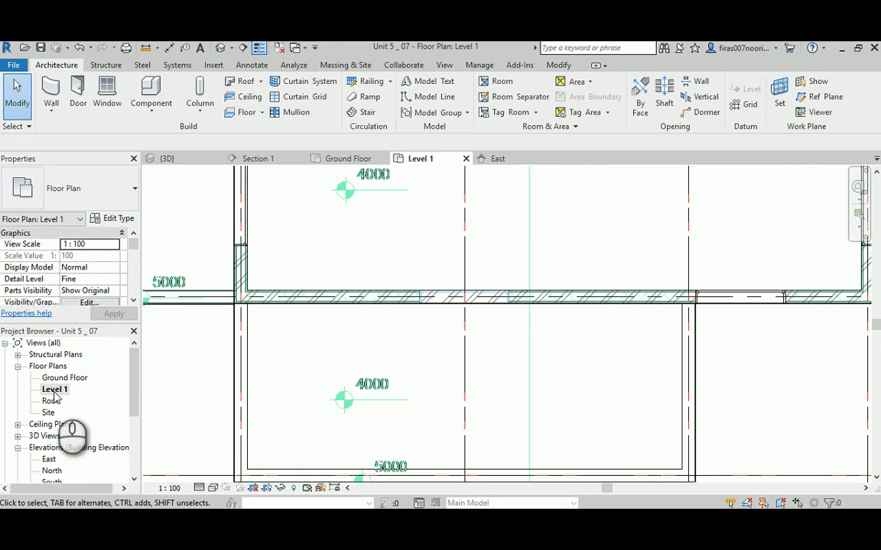
# Go back to the Ground Floor plan and open the family library browser.
pyautogui.doubleClick(65, 378)
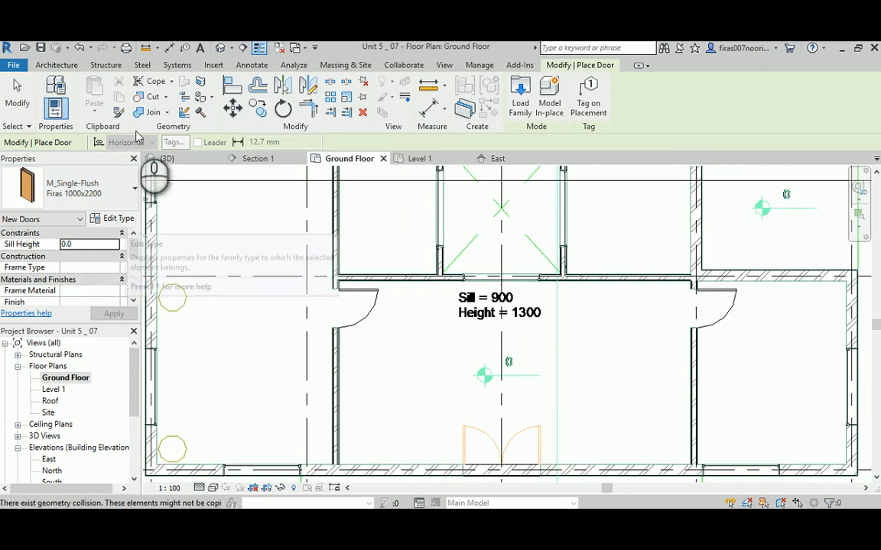
pyautogui.click(519, 96)
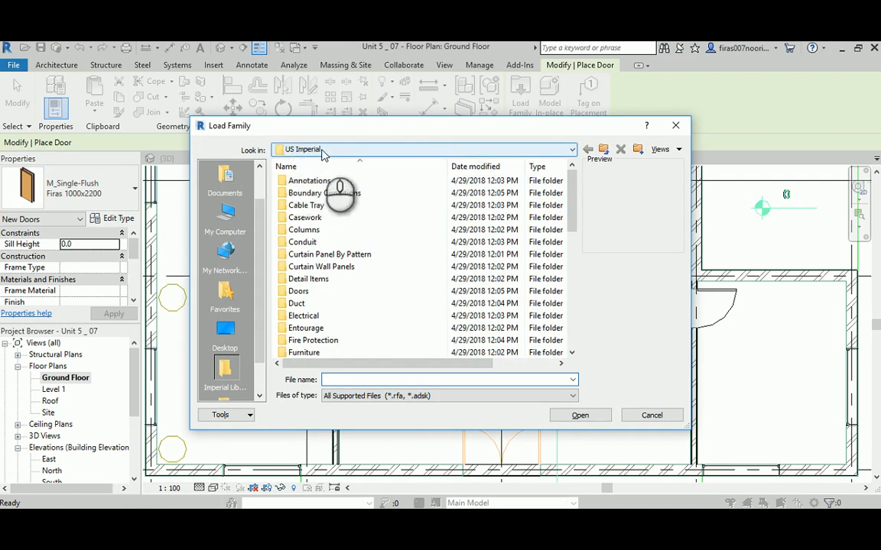
# From US Metric Doors, load the double-glass door family with only its 1800 x 2100mm type.
pyautogui.click(587, 149)
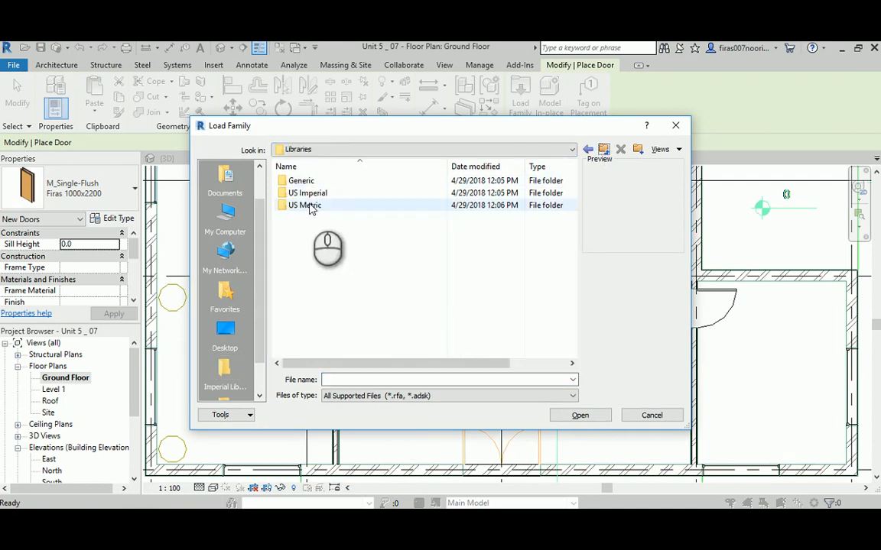
pyautogui.doubleClick(303, 205)
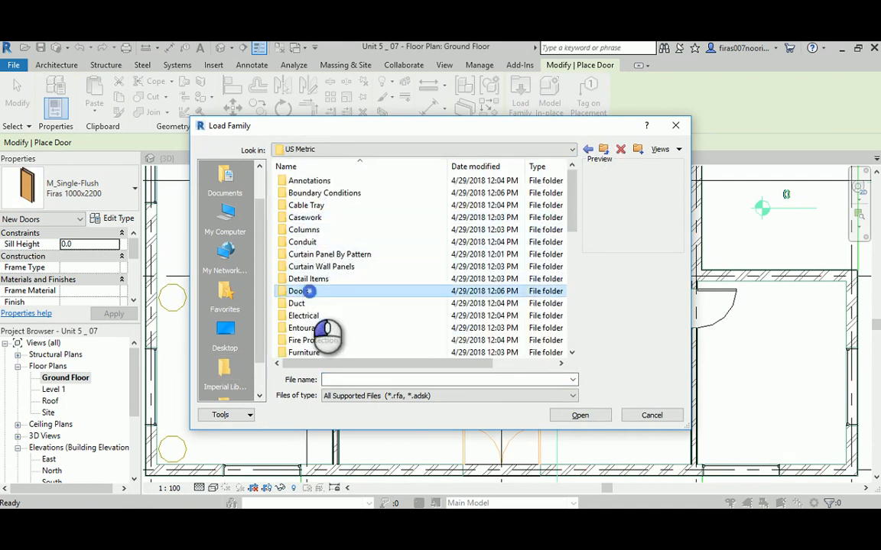
pyautogui.doubleClick(297, 290)
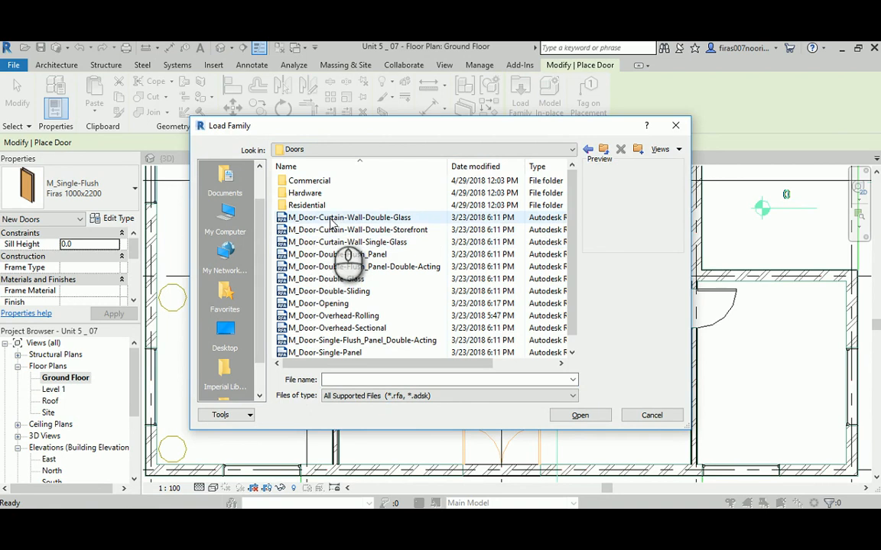
pyautogui.click(334, 254)
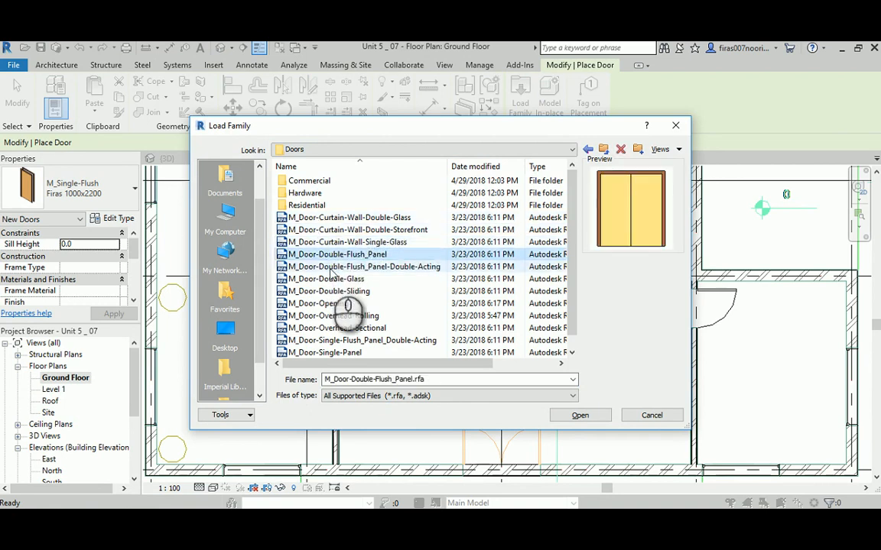
pyautogui.click(325, 278)
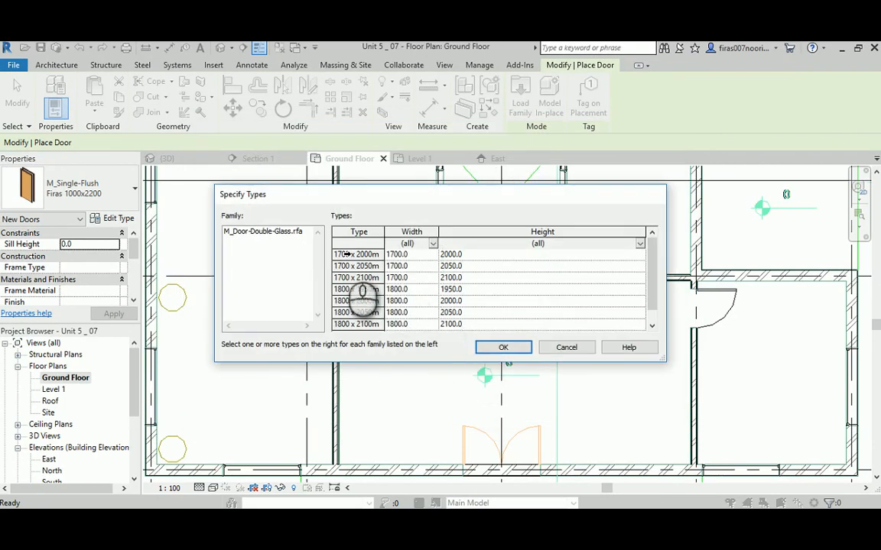
pyautogui.scroll(-3)
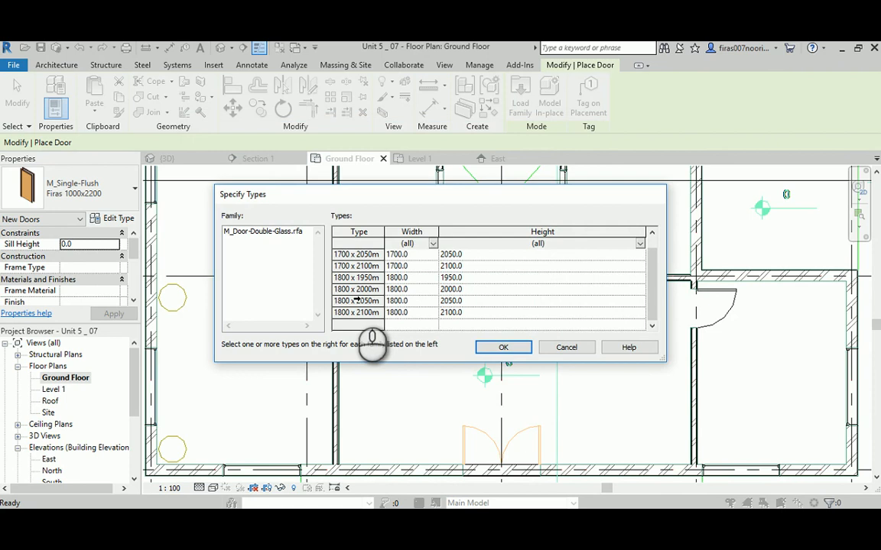
pyautogui.click(358, 312)
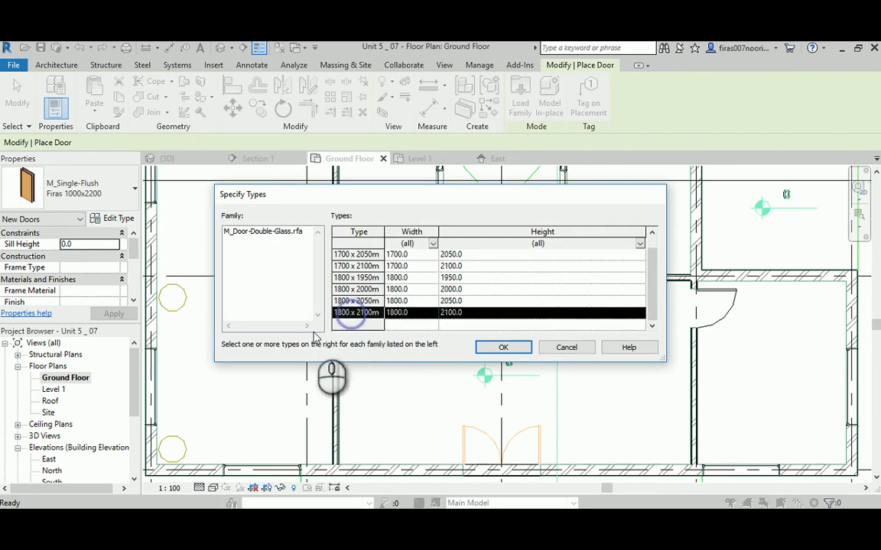
pyautogui.click(503, 347)
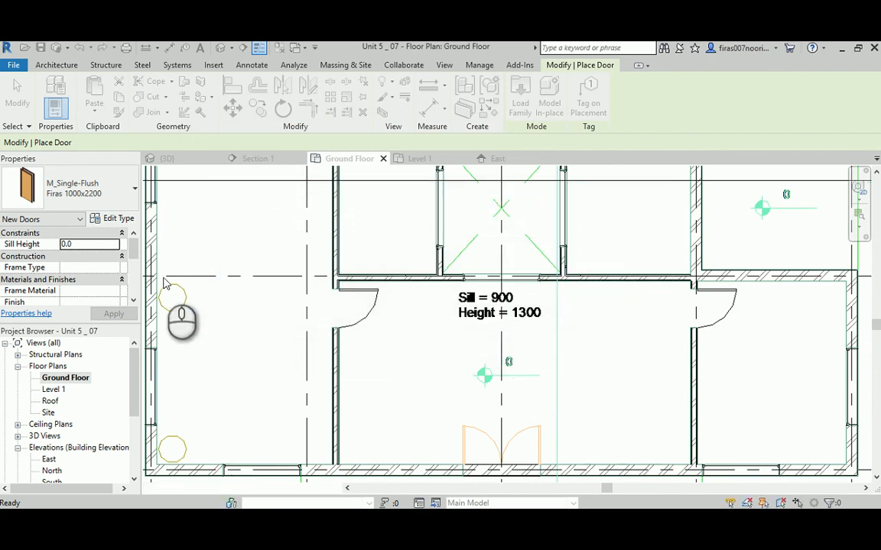
# Duplicate the double-glass door as a 2000x2200 type, 2000 wide by 2200 high.
pyautogui.click(117, 218)
pyautogui.write('Firas _')
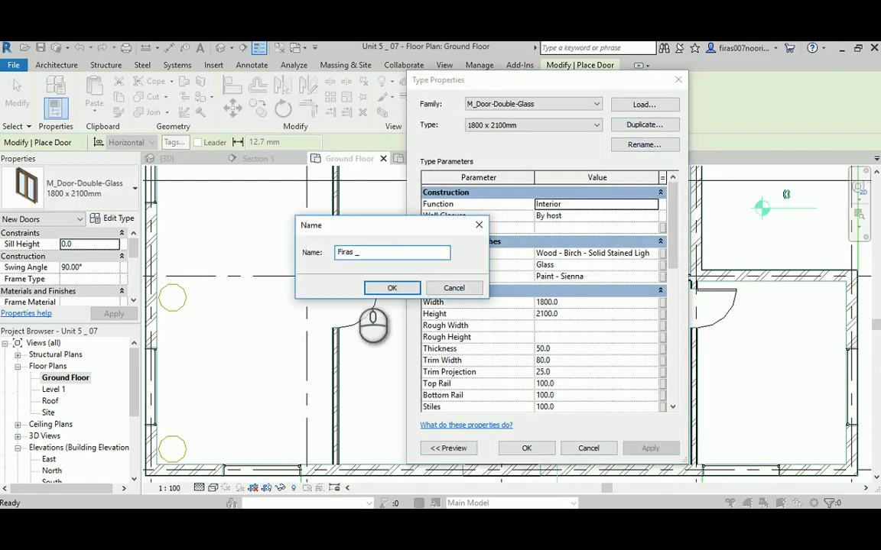
pyautogui.write('2-')
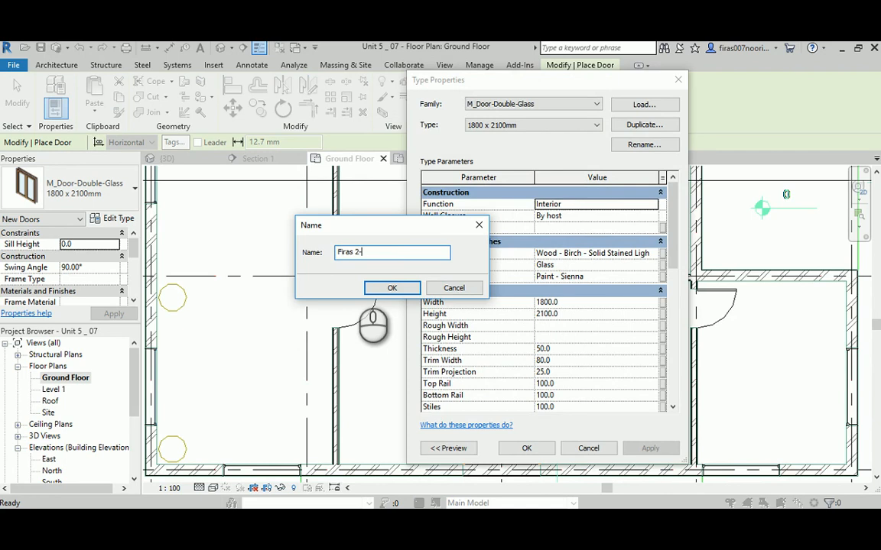
pyautogui.write('000x')
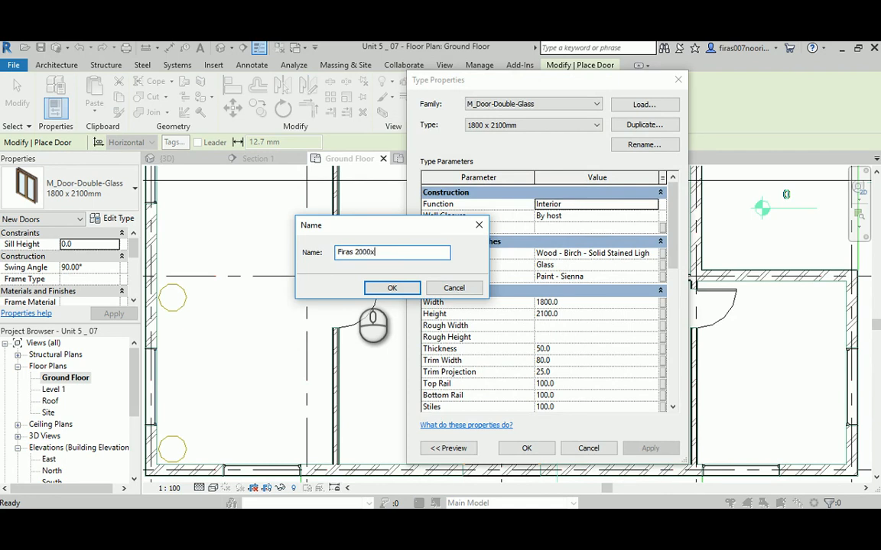
pyautogui.write('22')
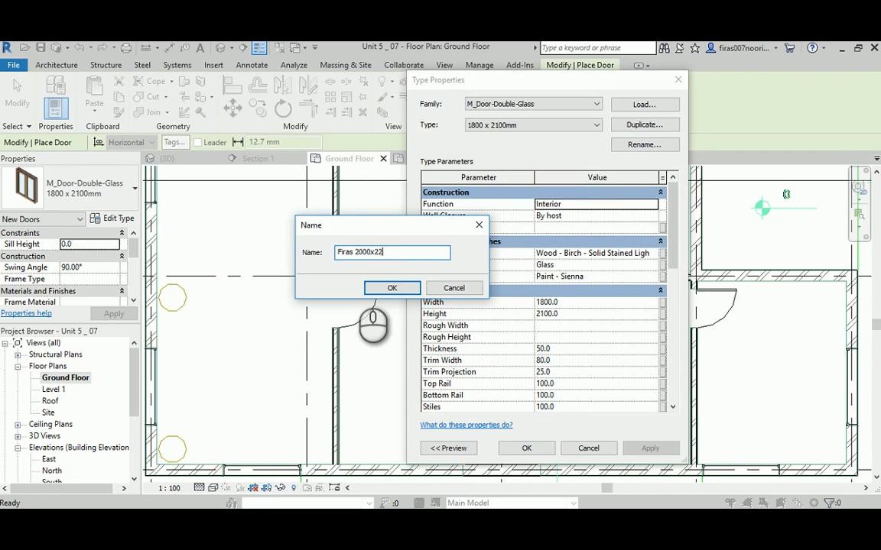
pyautogui.write('00')
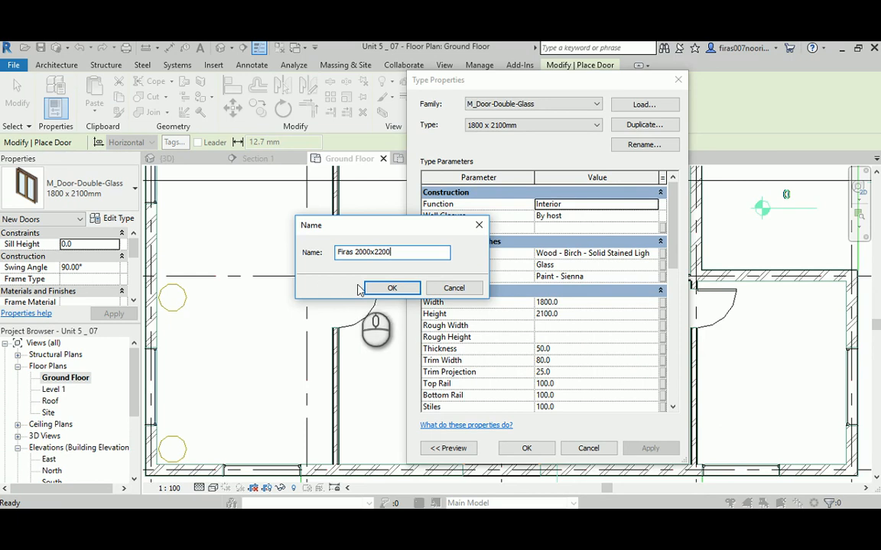
pyautogui.click(391, 288)
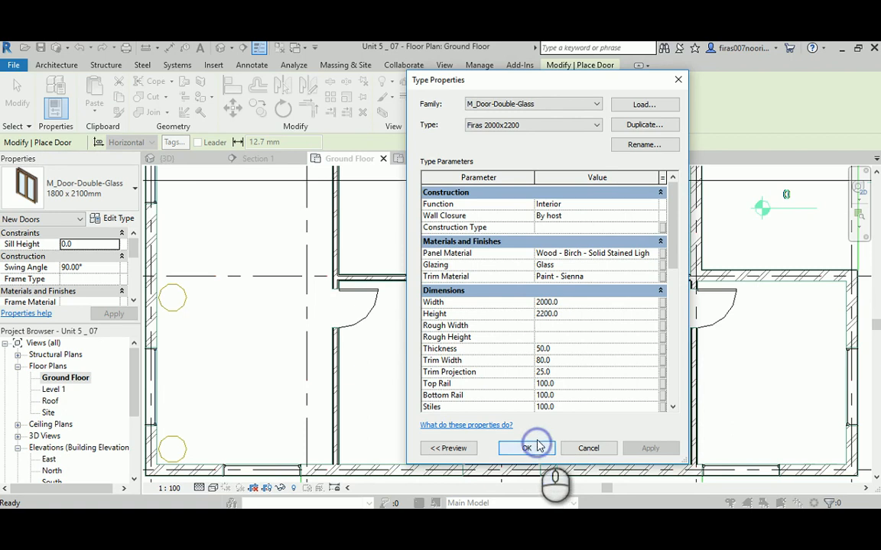
pyautogui.click(526, 448)
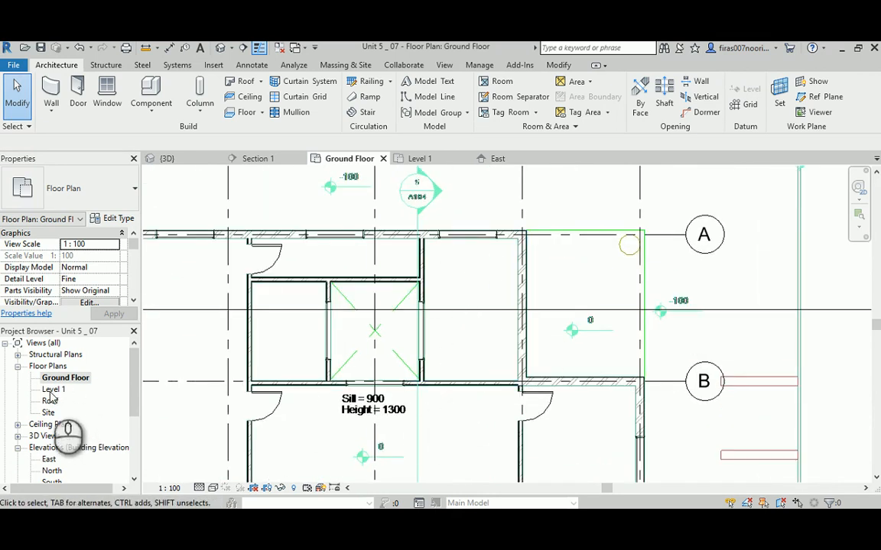
# Switch to the Level 1 floor plan from the Project Browser.
pyautogui.doubleClick(52, 389)
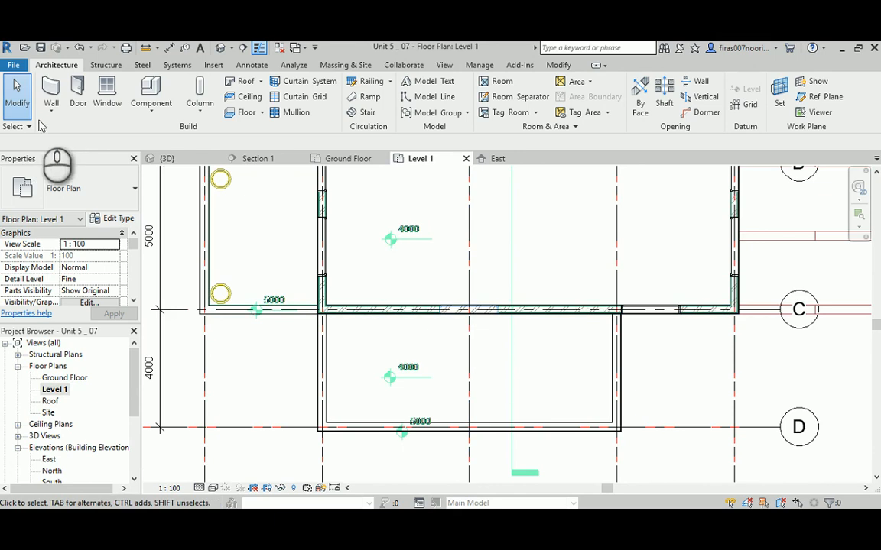
pyautogui.moveTo(77, 92)
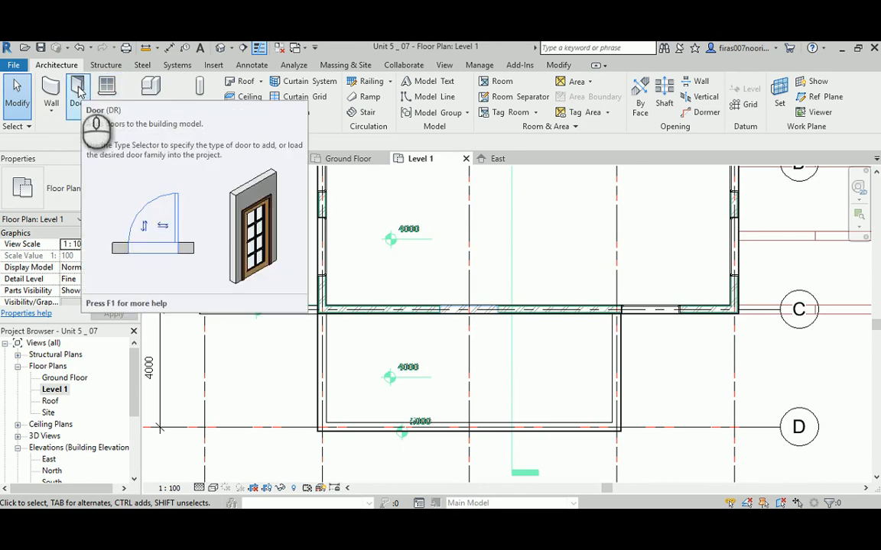
# Place the 2000 × 2200 double-glass door in the lower room wall on Level 1.
pyautogui.click(78, 88)
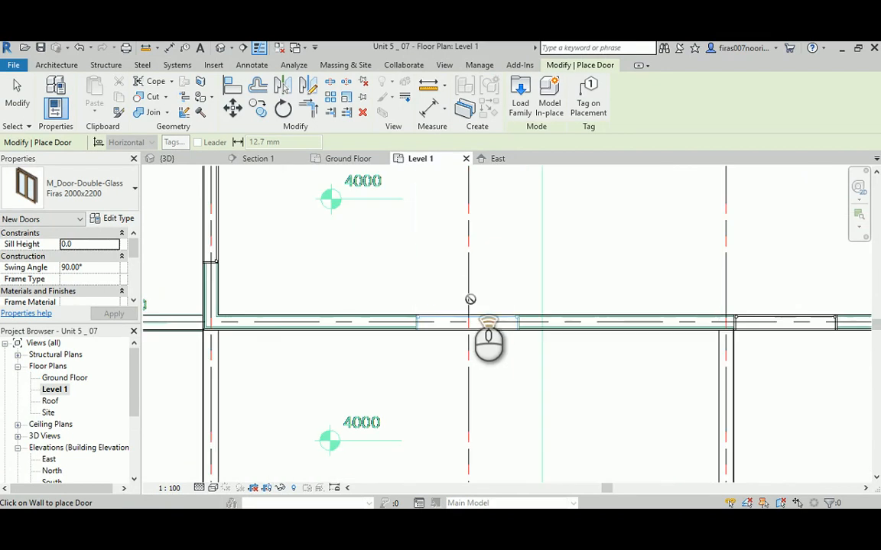
pyautogui.click(469, 318)
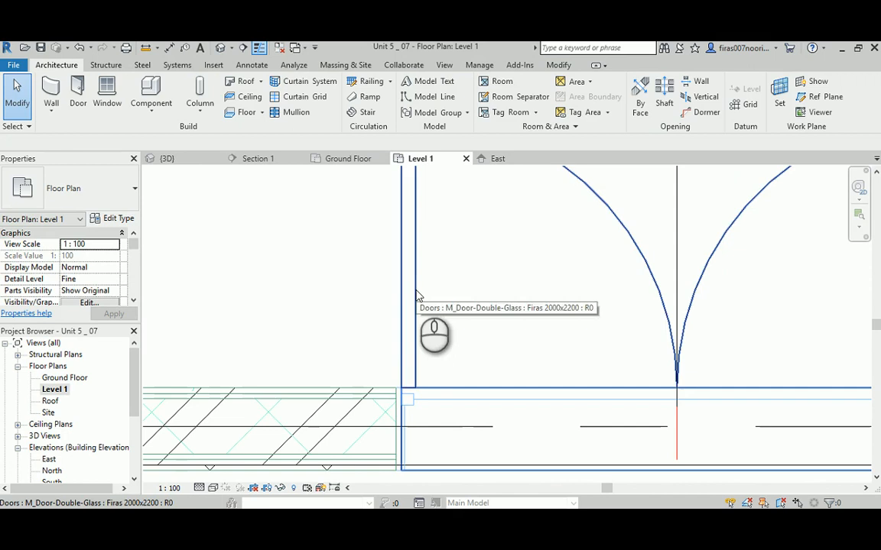
pyautogui.click(408, 394)
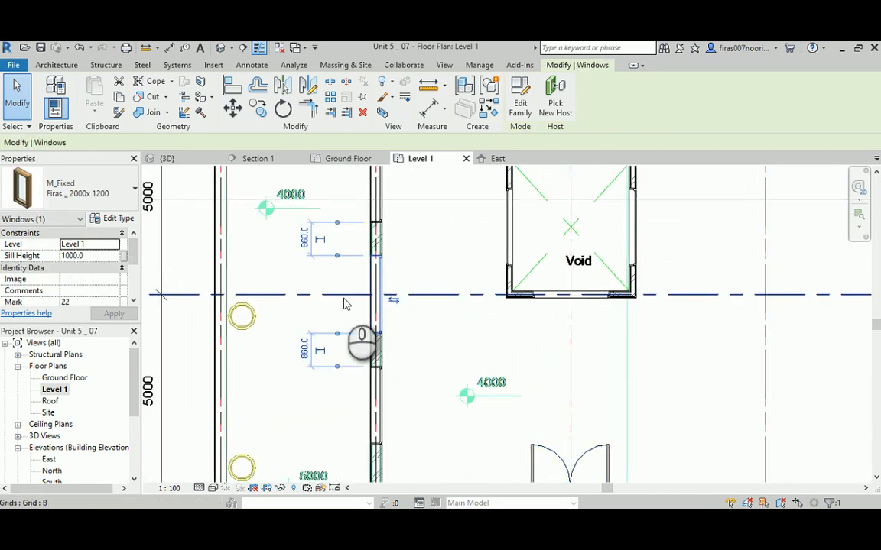
# Place a second identical double-glass door in the left wall using Create Similar.
pyautogui.click(569, 455)
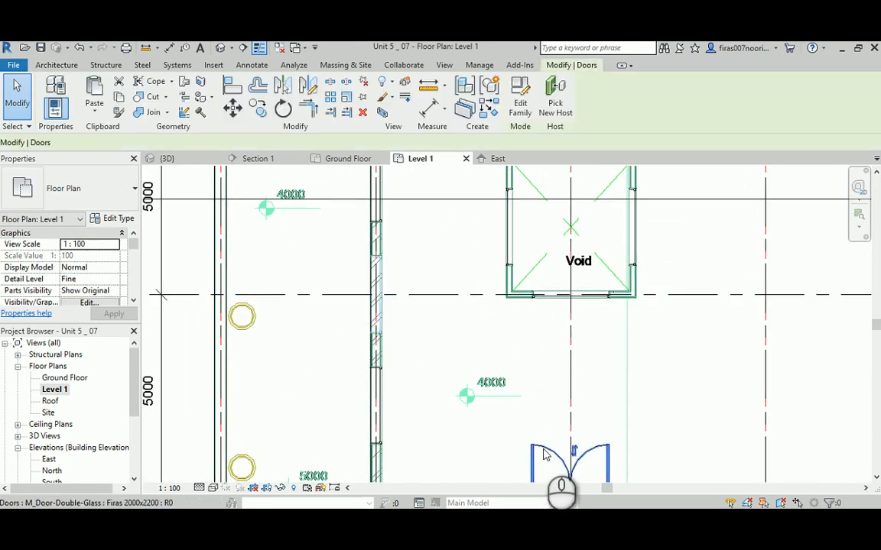
pyautogui.rightClick(547, 453)
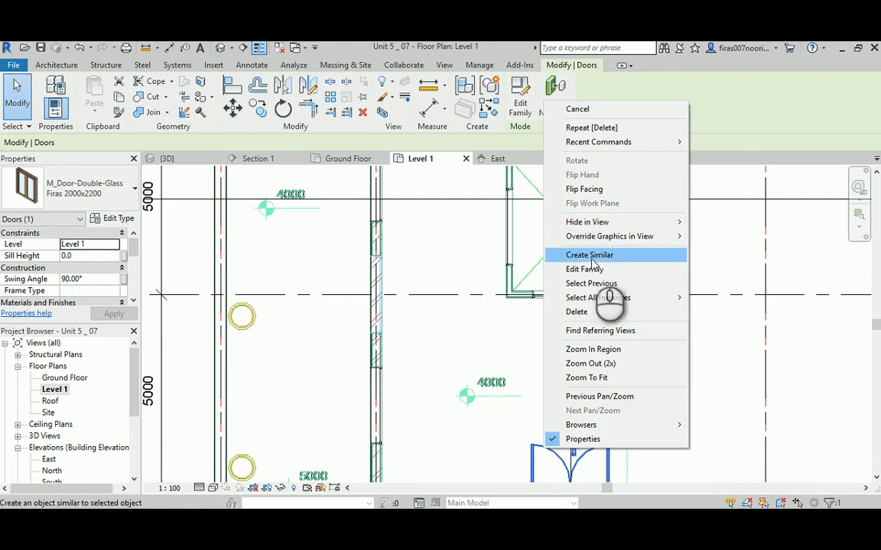
pyautogui.click(589, 254)
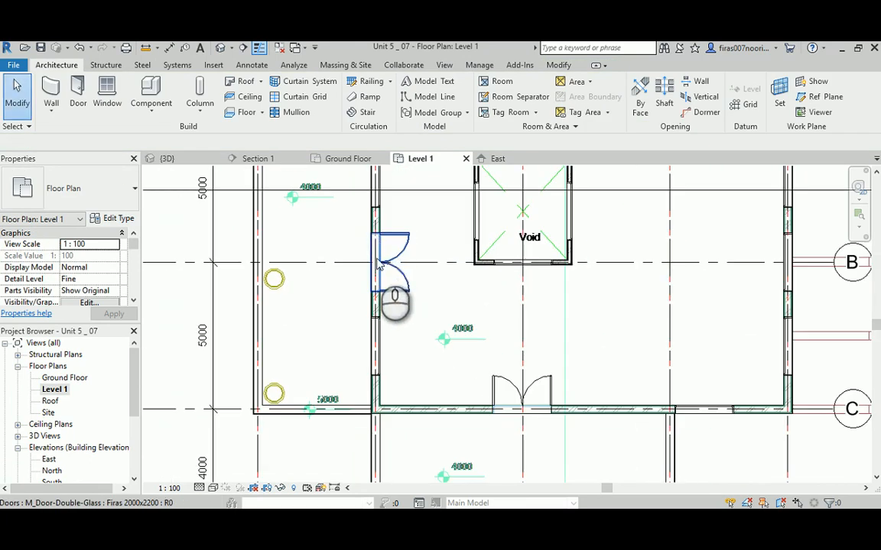
pyautogui.click(592, 348)
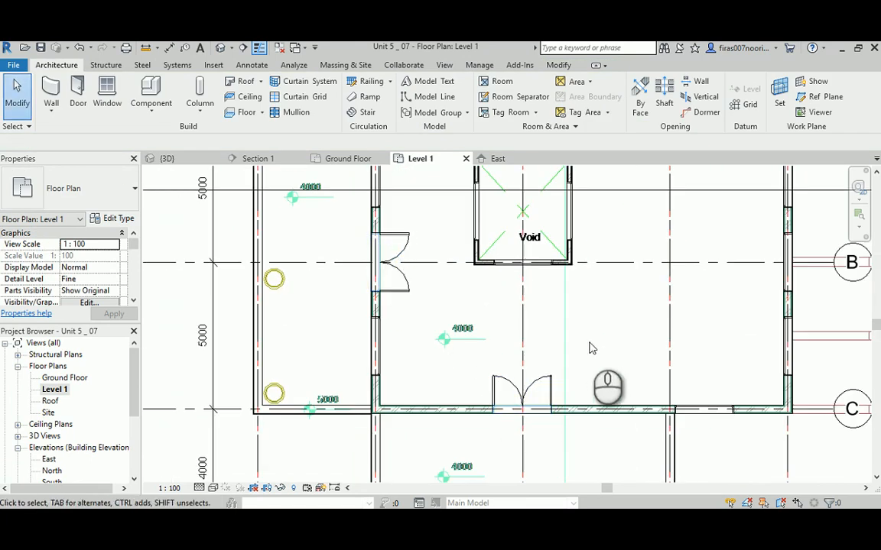
pyautogui.click(167, 158)
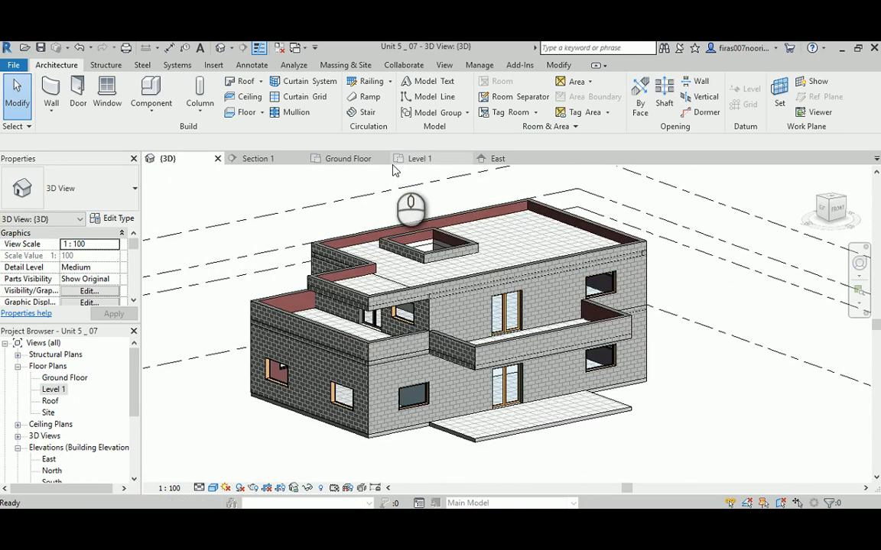
# Orbit the 3D house from the side, at eye level and from above to check the doors.
pyautogui.moveTo(411, 210); pyautogui.dragTo(451, 245)
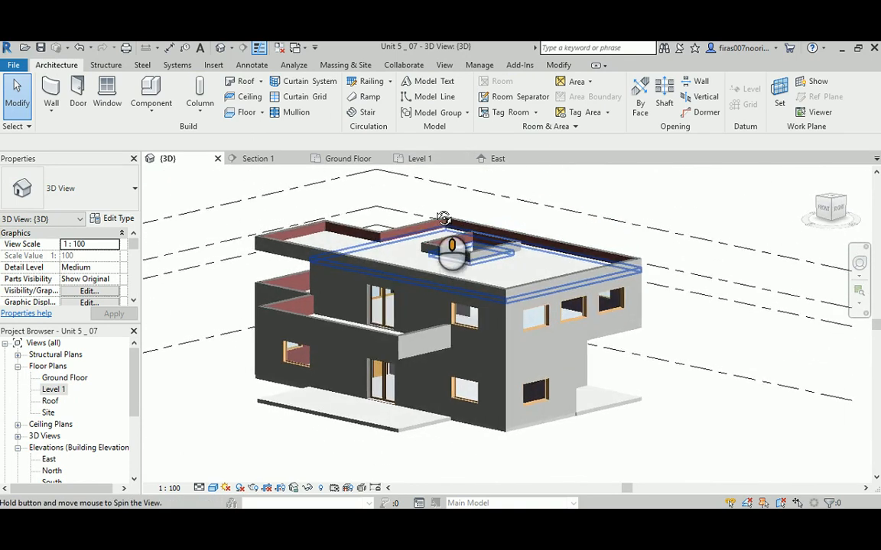
pyautogui.moveTo(451, 245); pyautogui.dragTo(446, 189)
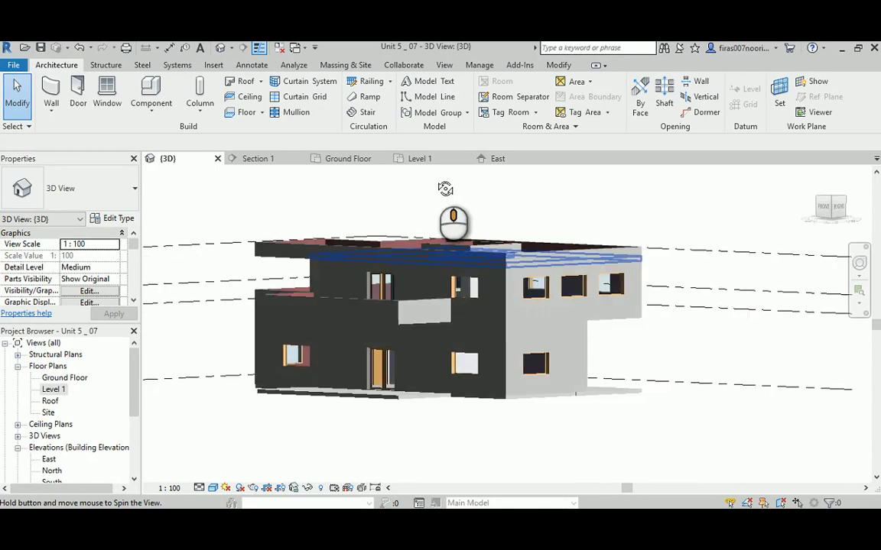
pyautogui.moveTo(453, 222); pyautogui.dragTo(702, 321)
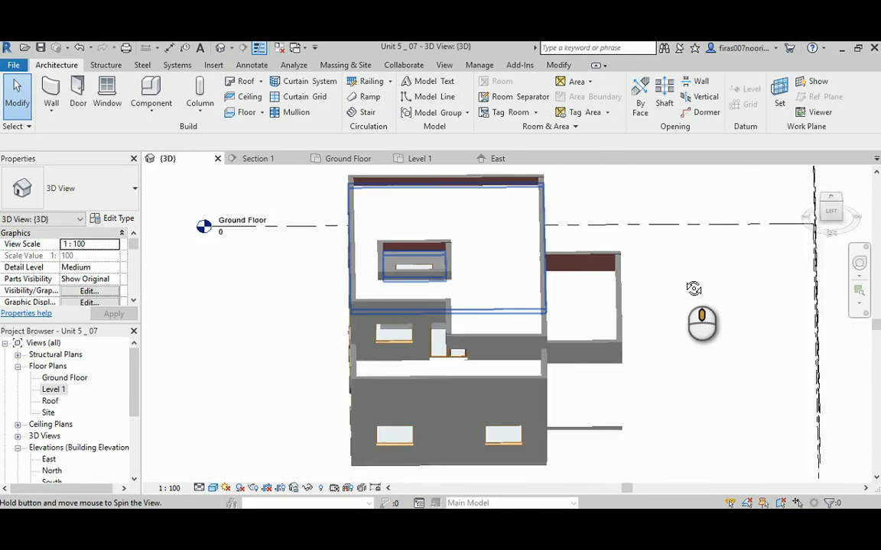